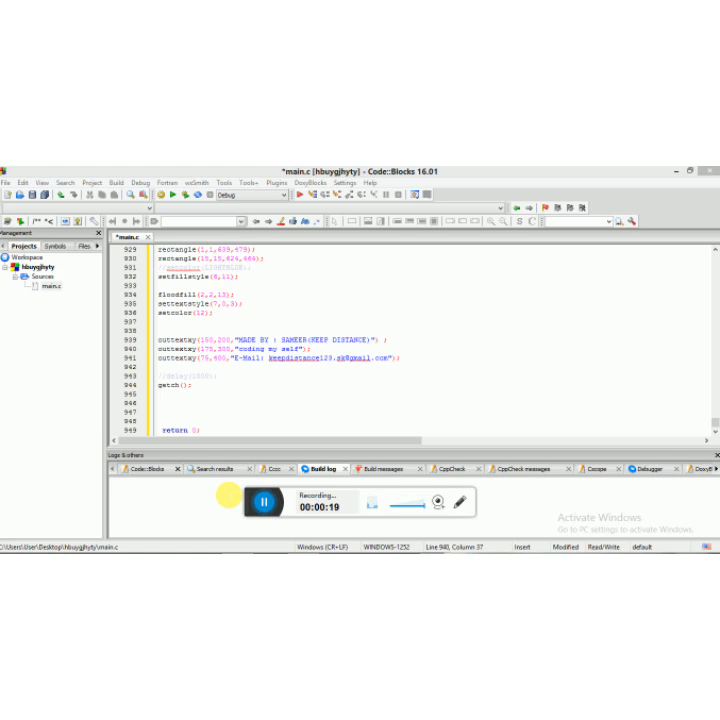
mouse_move(348, 370)
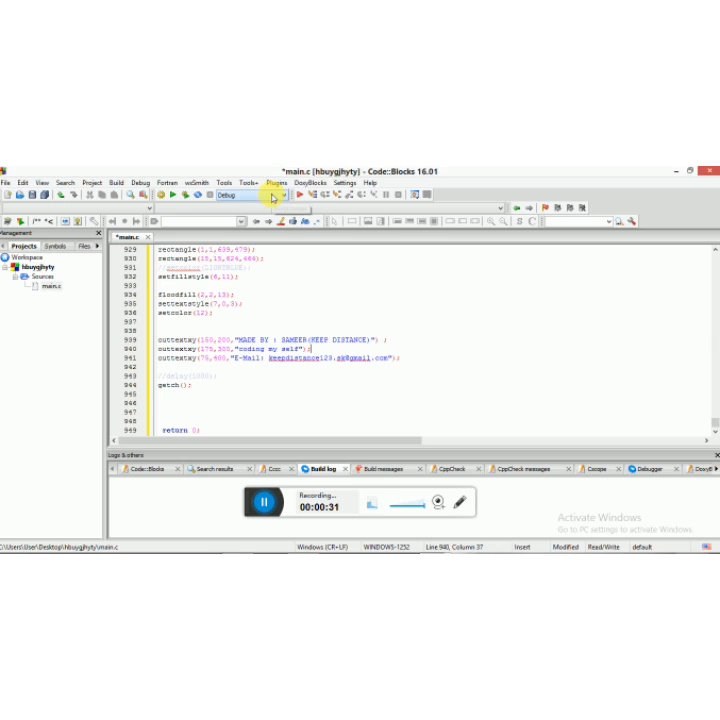
- Bring up the Configure editor dialog from Settings > Editor
left_click(344, 182)
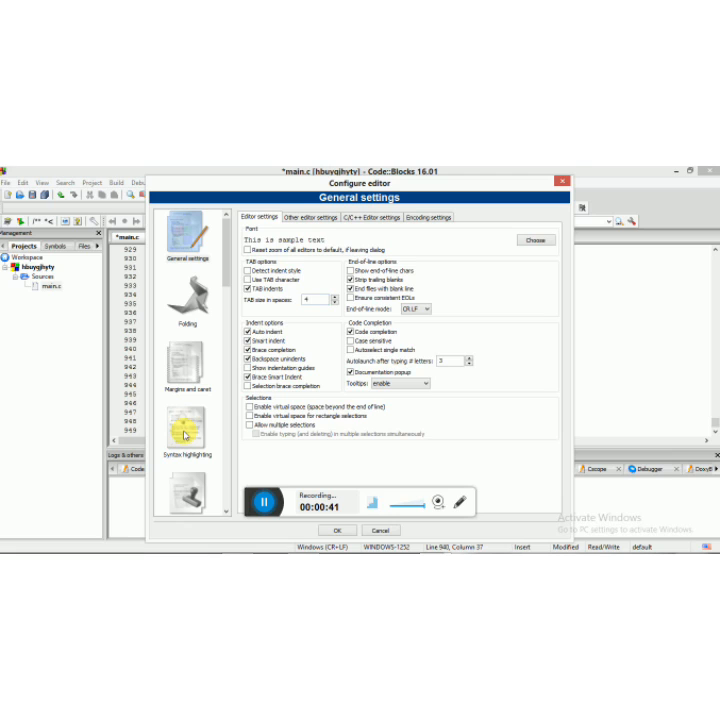
- Add a new syntax-highlighting colour theme named 'vin'
left_click(186, 424)
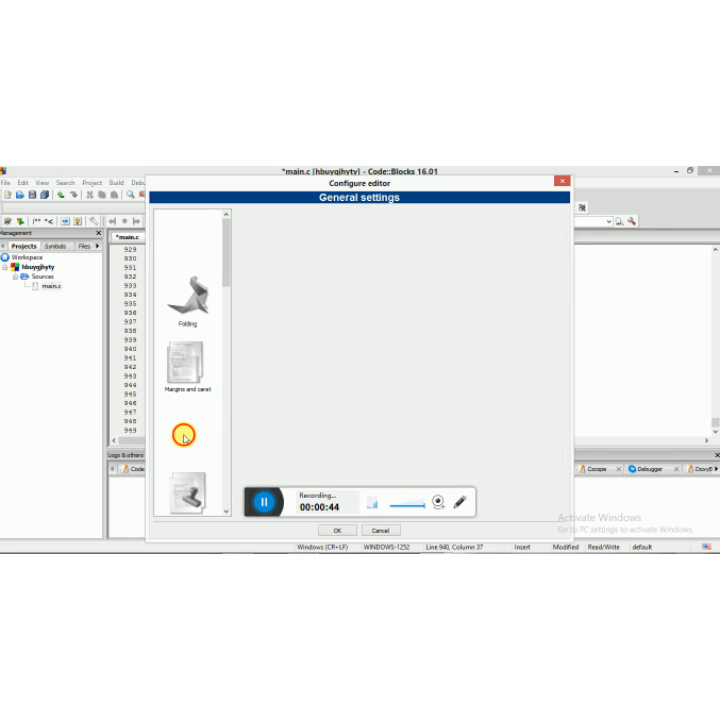
left_click(184, 434)
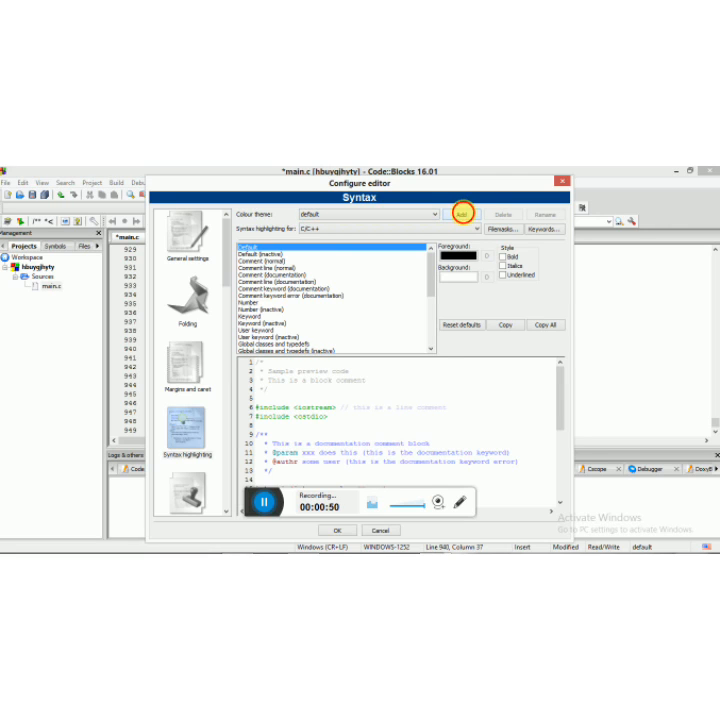
left_click(460, 214)
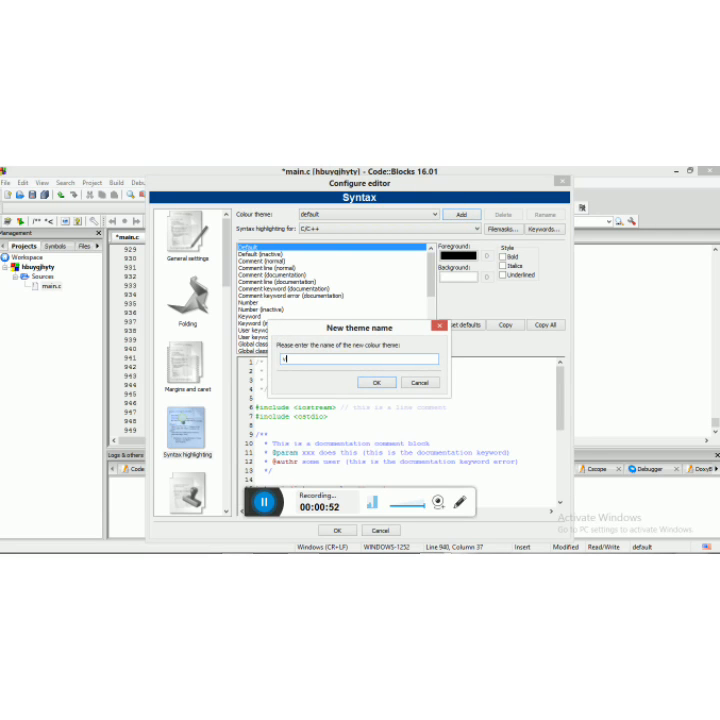
type("vin")
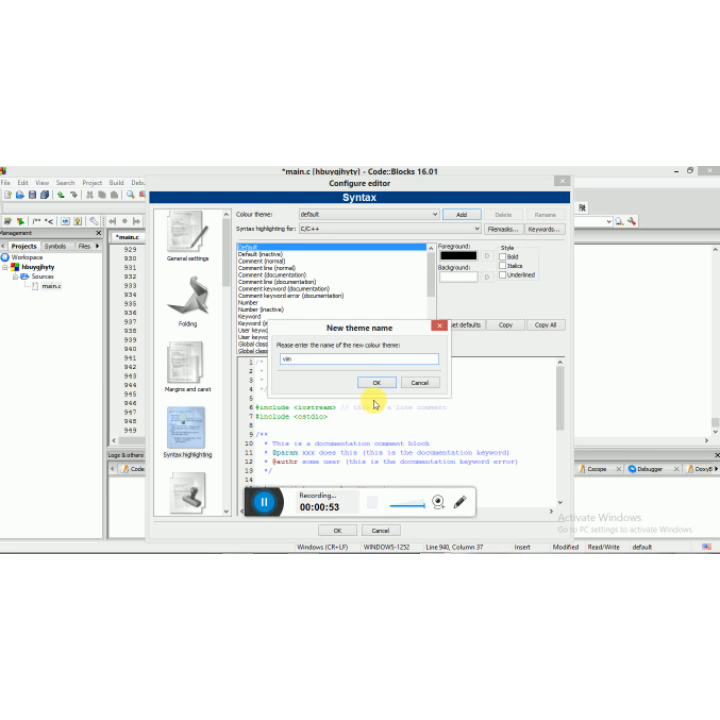
left_click(376, 382)
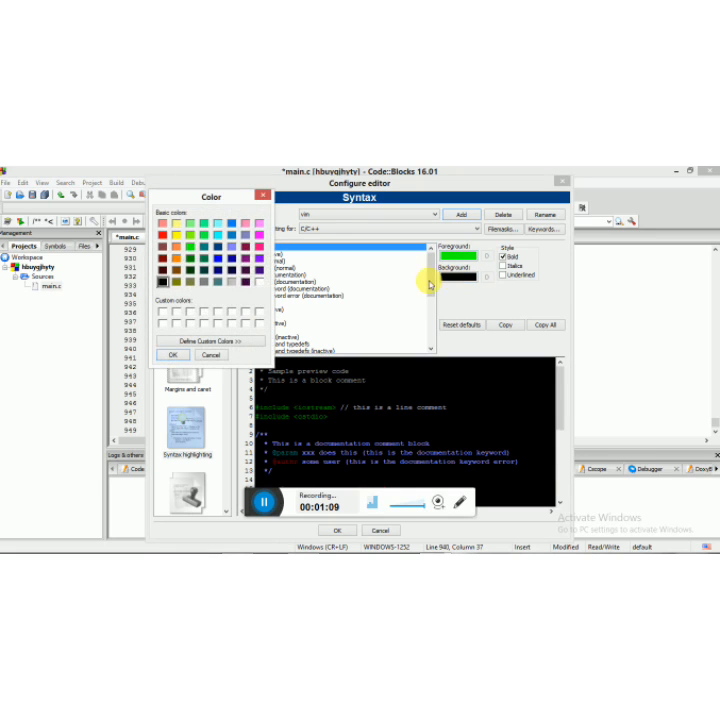
- Confirm the chosen foreground colour for the vin theme's default text
left_click(172, 356)
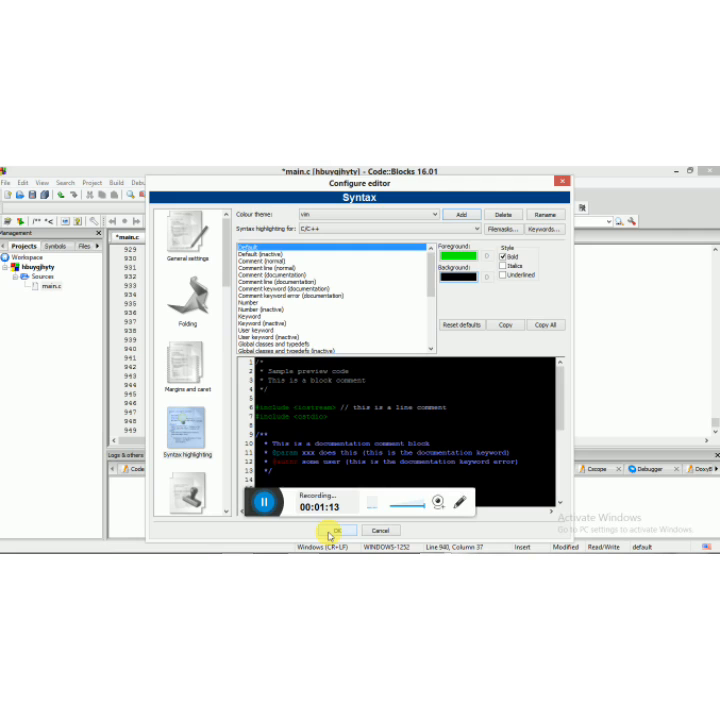
- Apply the vin theme to main.c and return to the Configure editor dialog
left_click(338, 530)
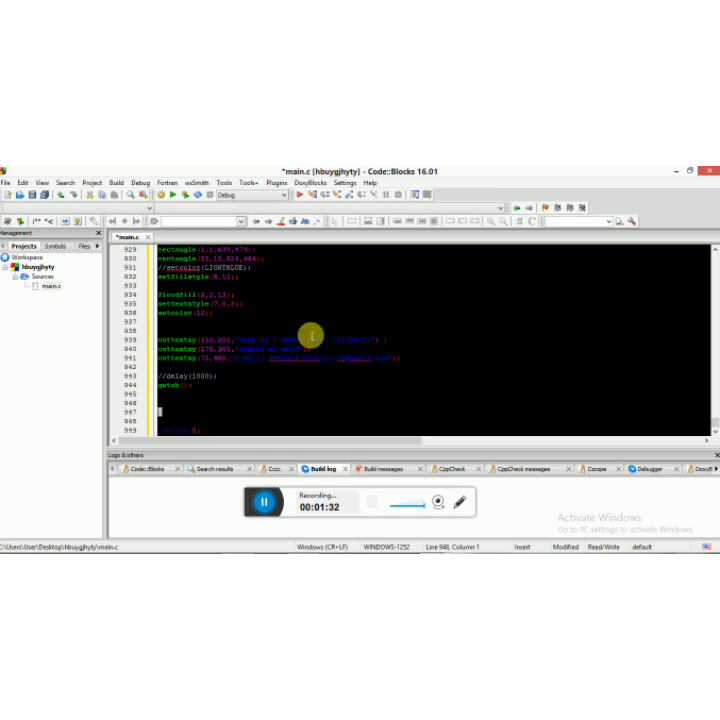
left_click(344, 182)
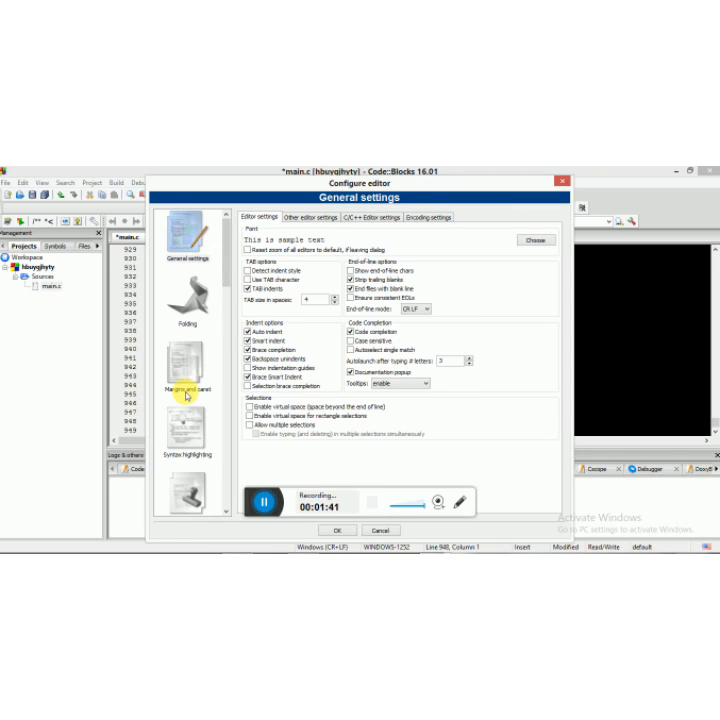
mouse_move(186, 368)
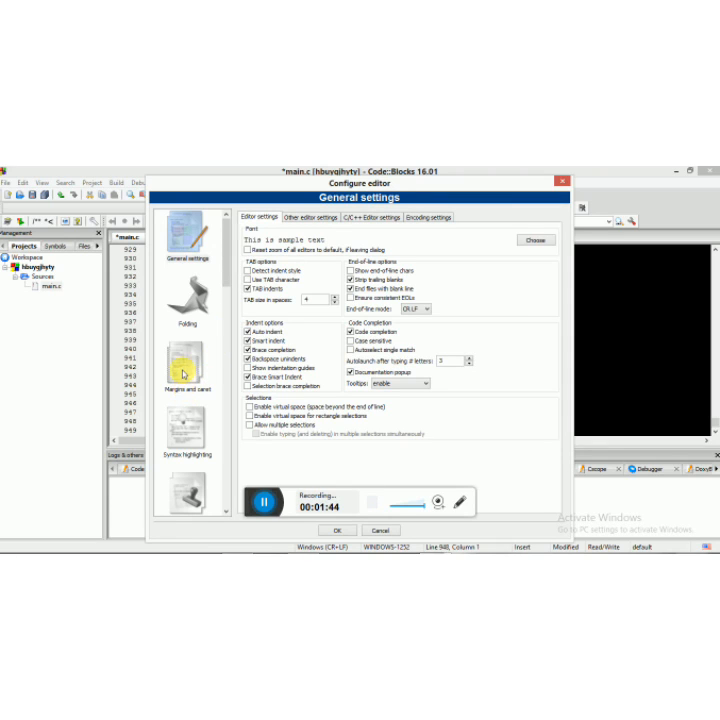
- Set a green, wider caret under Margins and caret and apply it
left_click(188, 364)
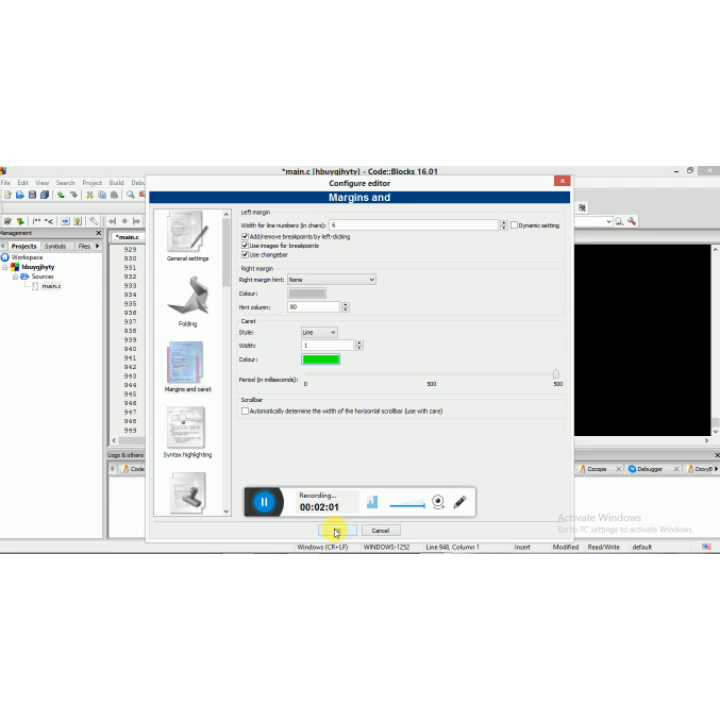
left_click(338, 530)
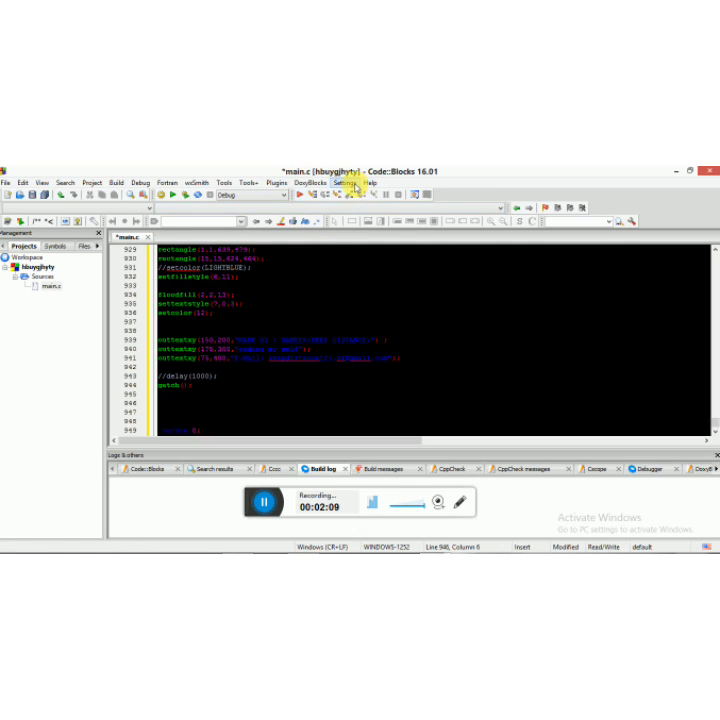
left_click(344, 182)
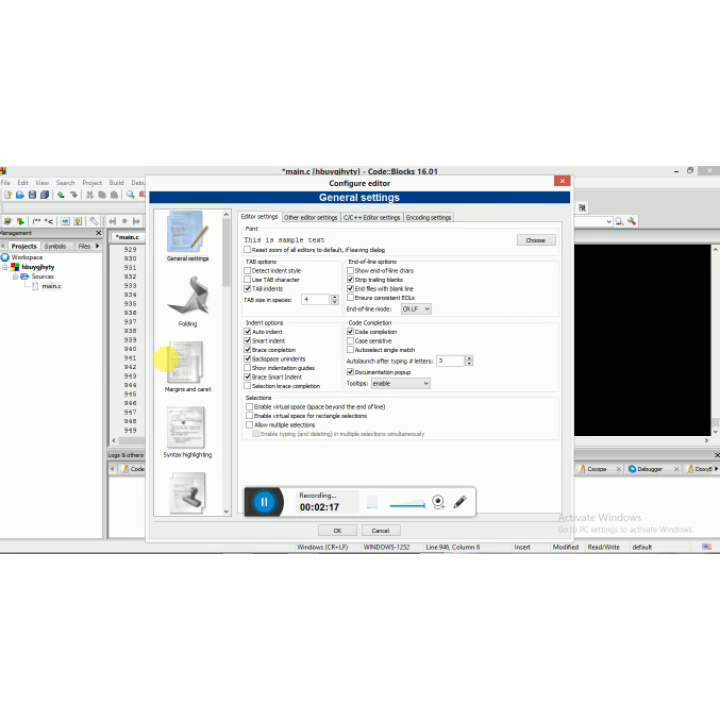
left_click(186, 364)
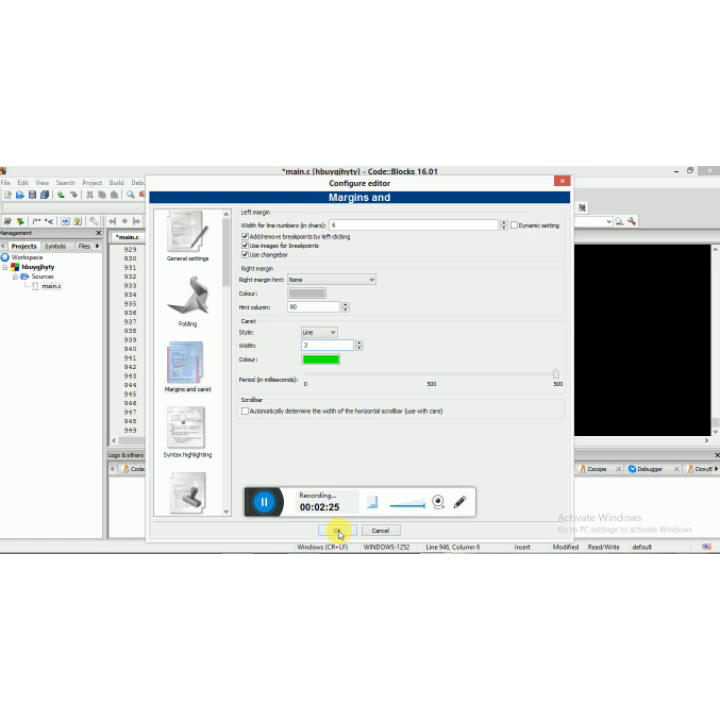
left_click(338, 530)
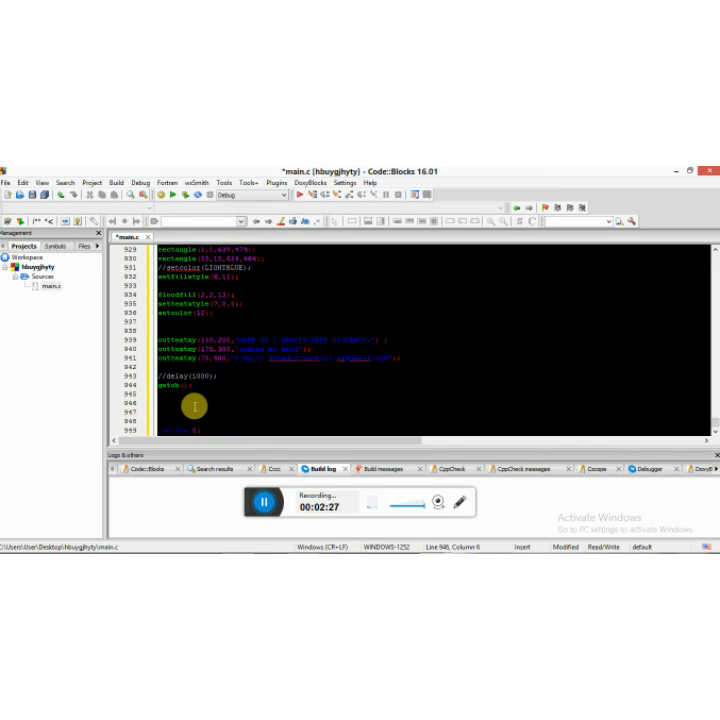